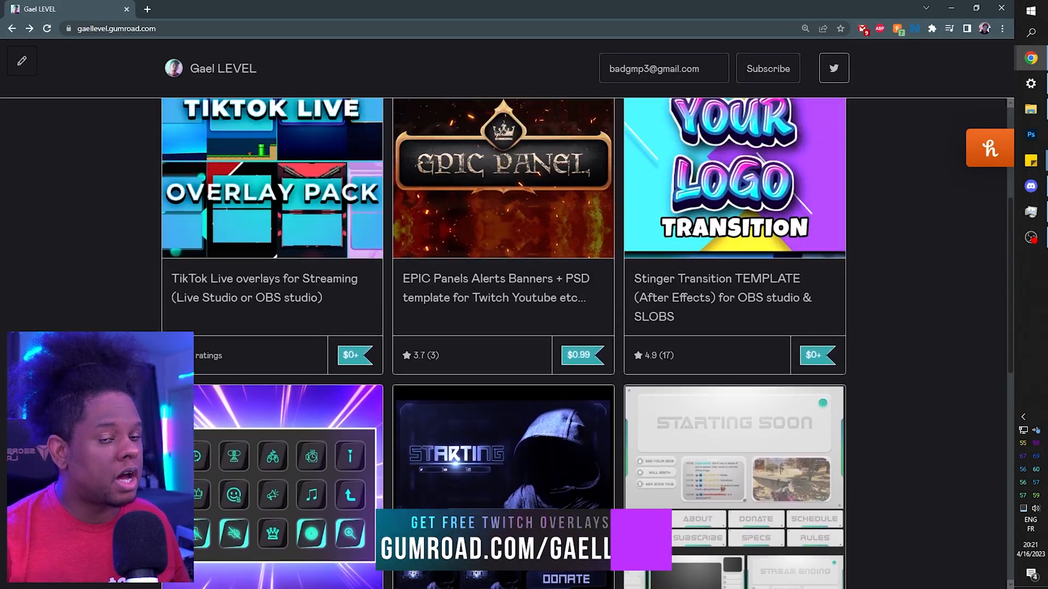
Open the TikTok Live overlays product page and advance its image carousel to the next preview.
scroll(up, 3)
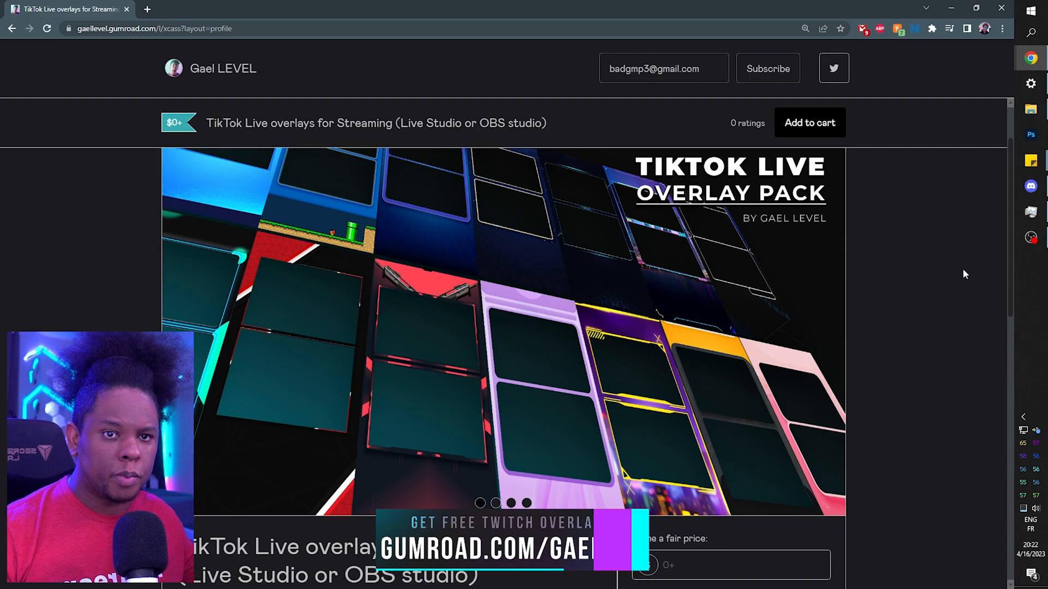
click(827, 324)
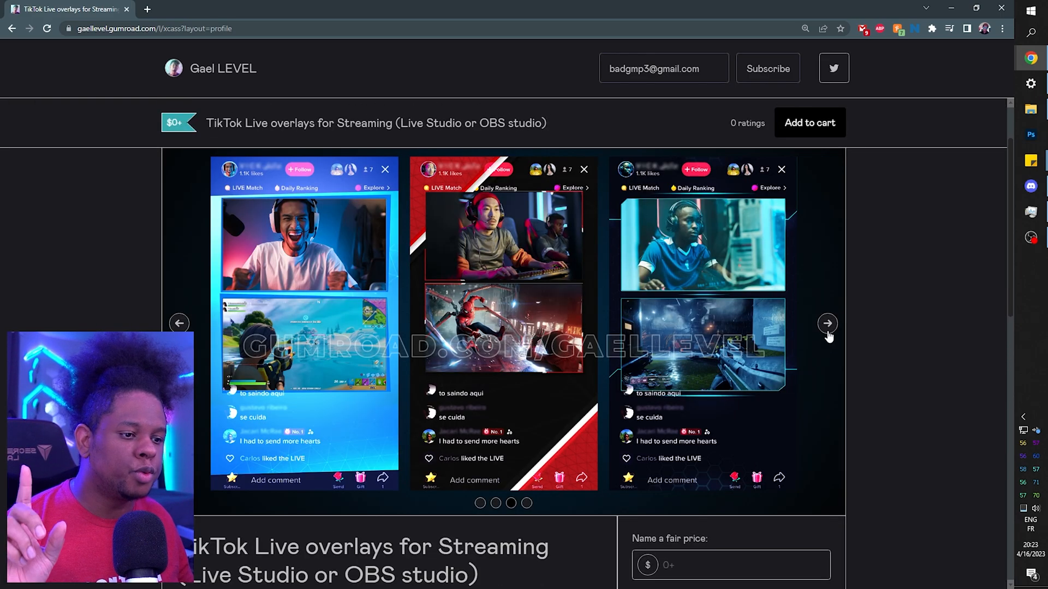
mouse_move(827, 337)
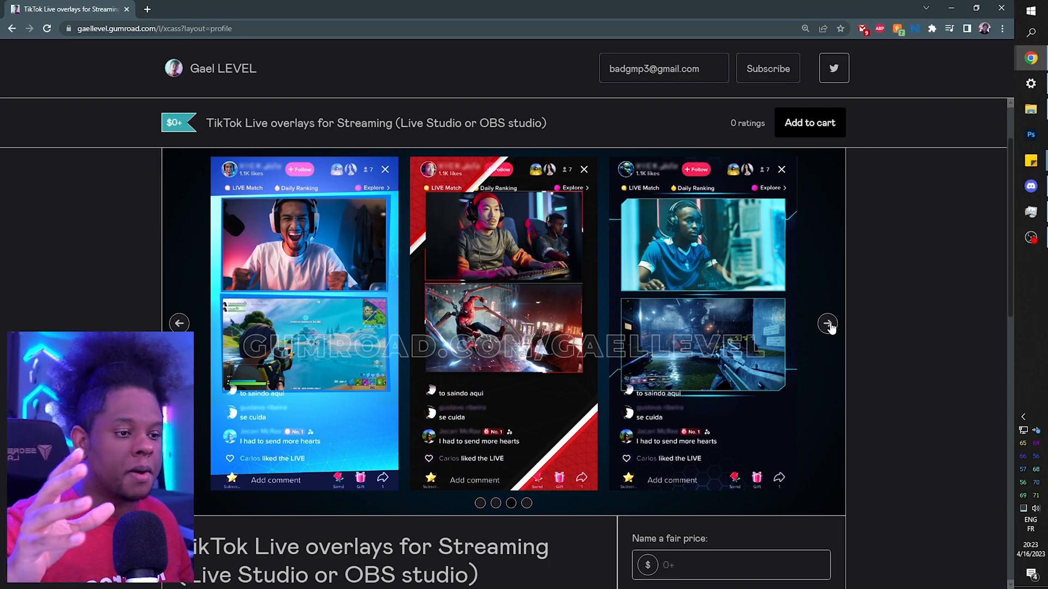
Browse the downloaded overlay PNGs like P2W.png and Perspective.png in Windows Photos.
click(828, 324)
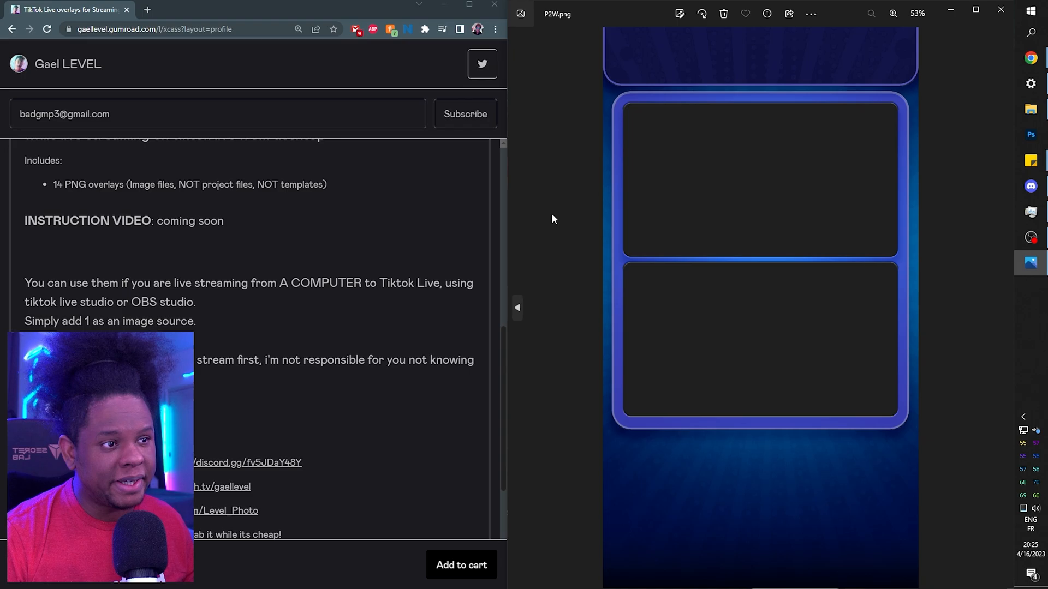
click(913, 250)
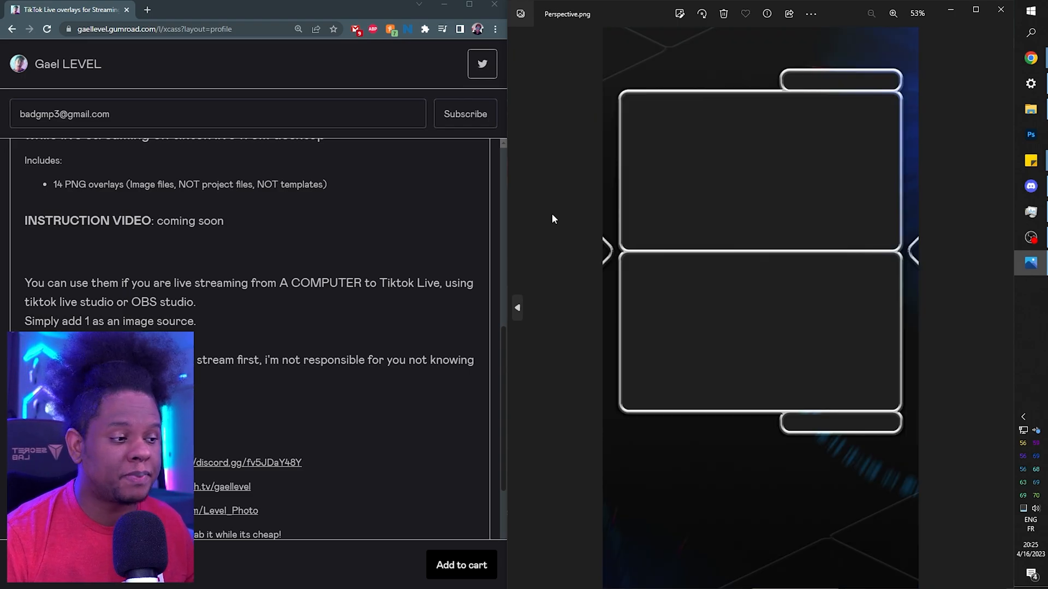
click(910, 250)
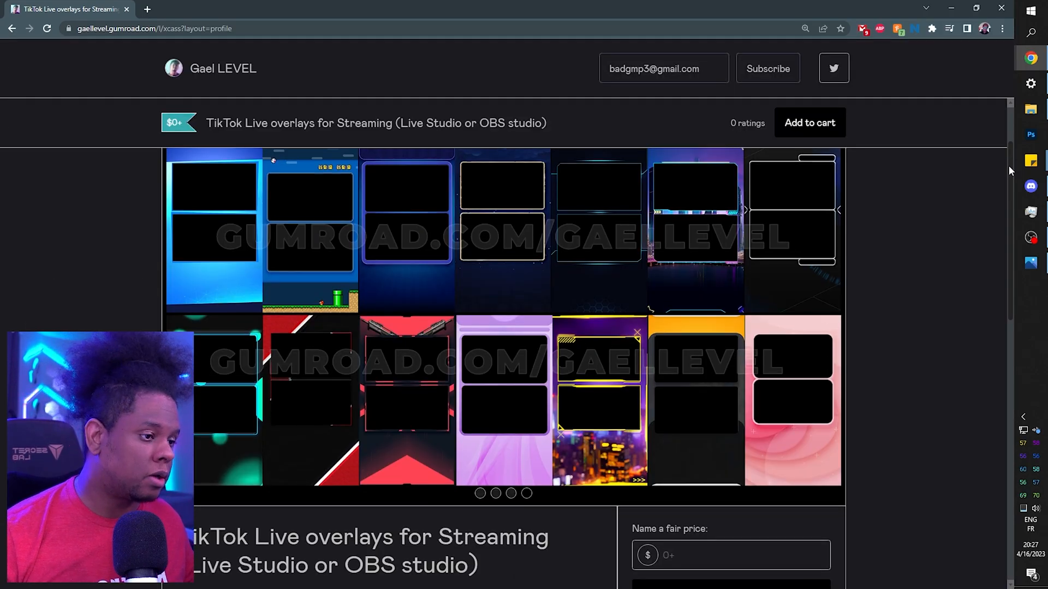
Scroll through the Gumroad listing to read its price, 14-PNG description and usage notes.
scroll(down, 3)
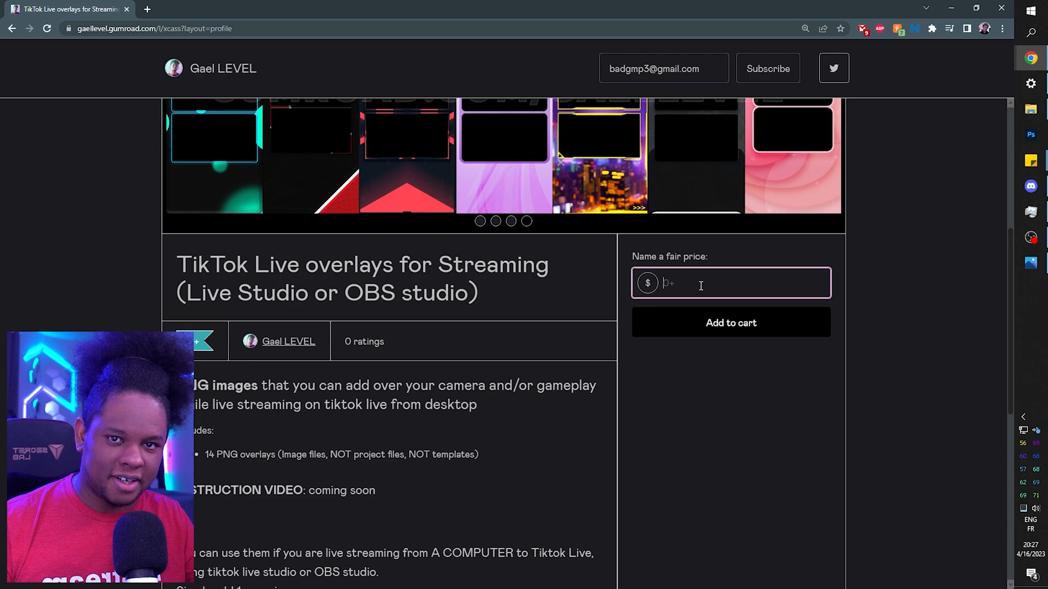
scroll(down, 3)
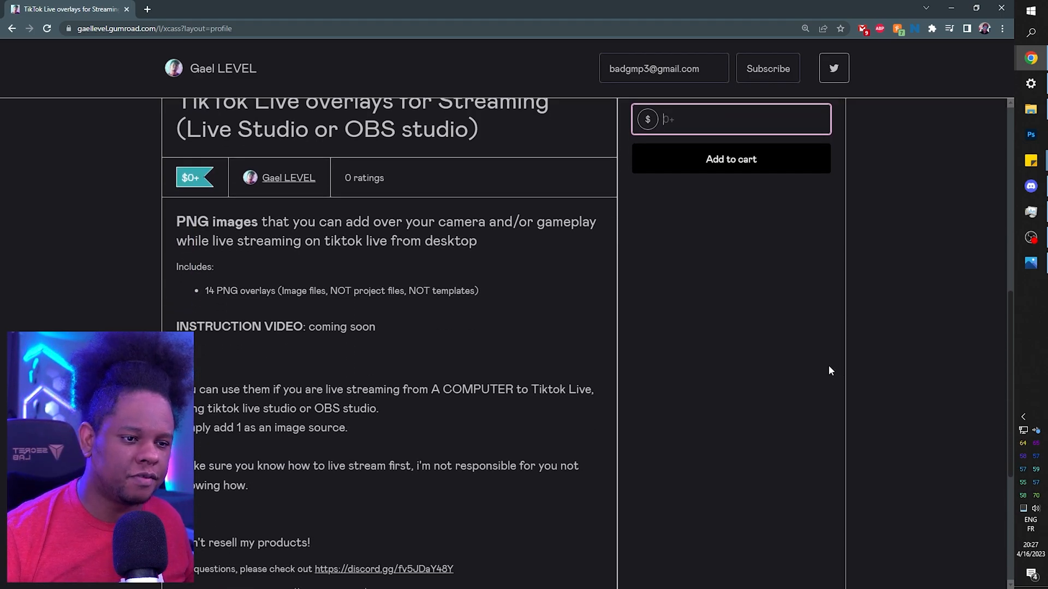
scroll(down, 3)
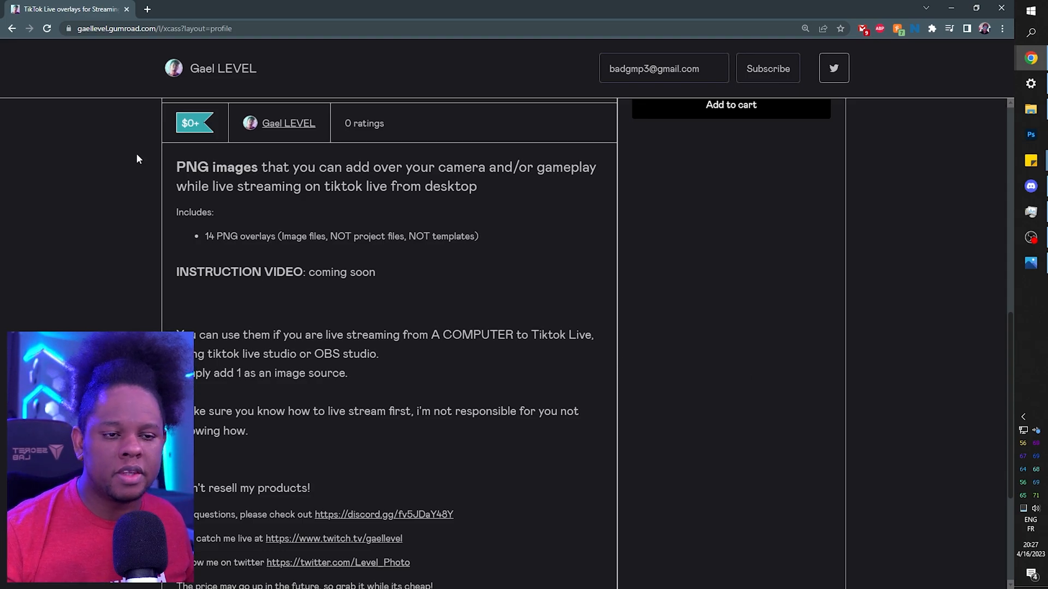
scroll(down, 3)
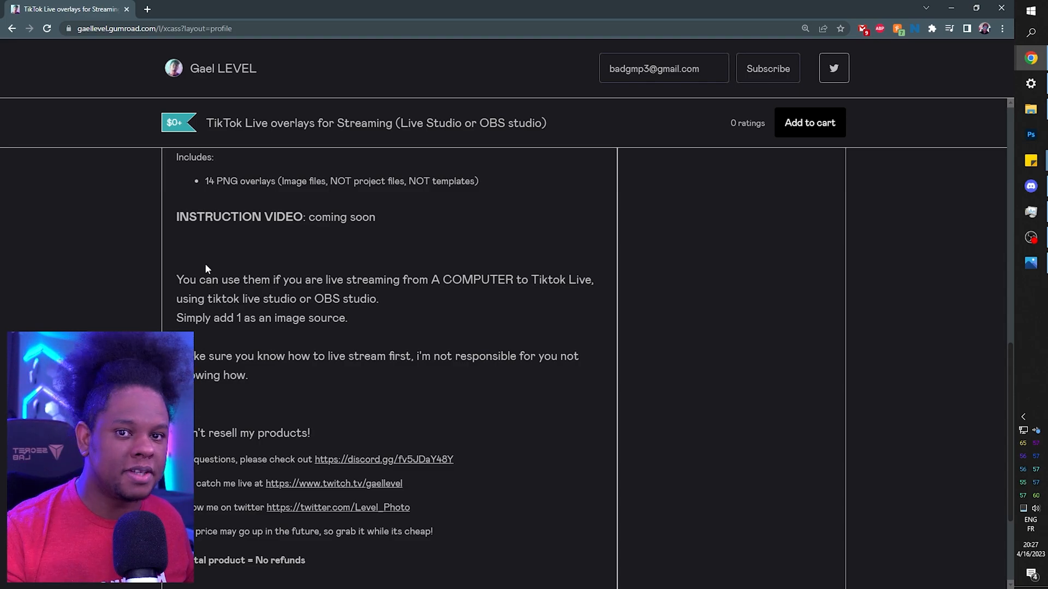
scroll(up, 3)
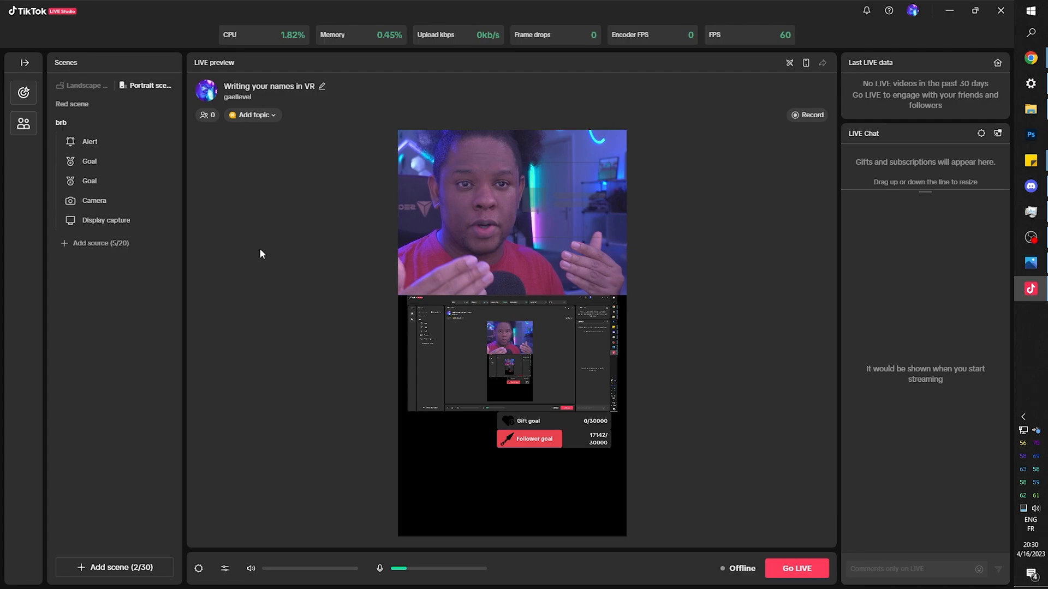
Add an Image source from LIVE widgets to the brb portrait scene for the overlay.
click(94, 200)
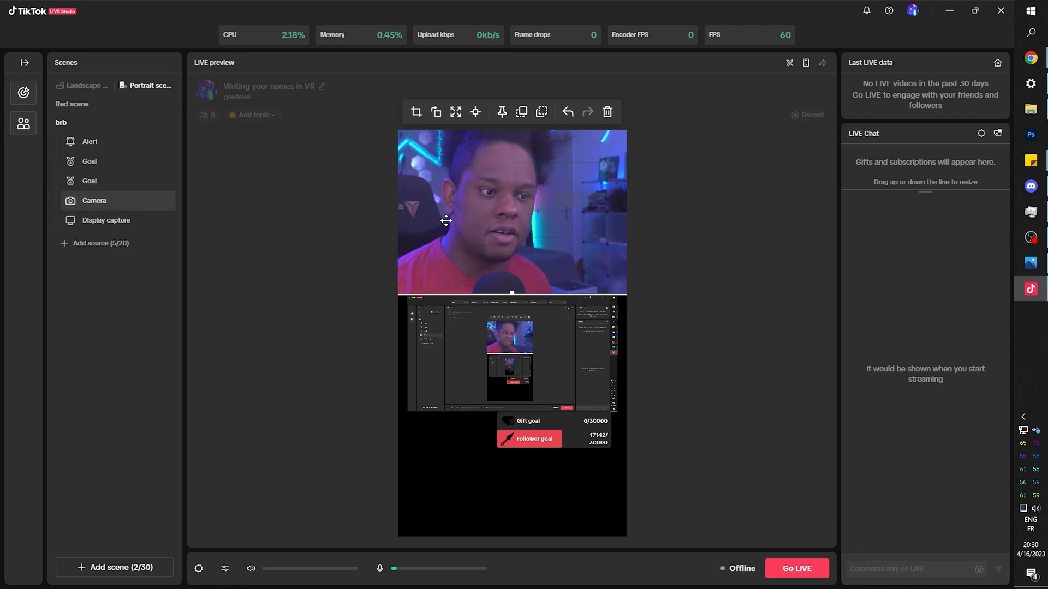
click(105, 220)
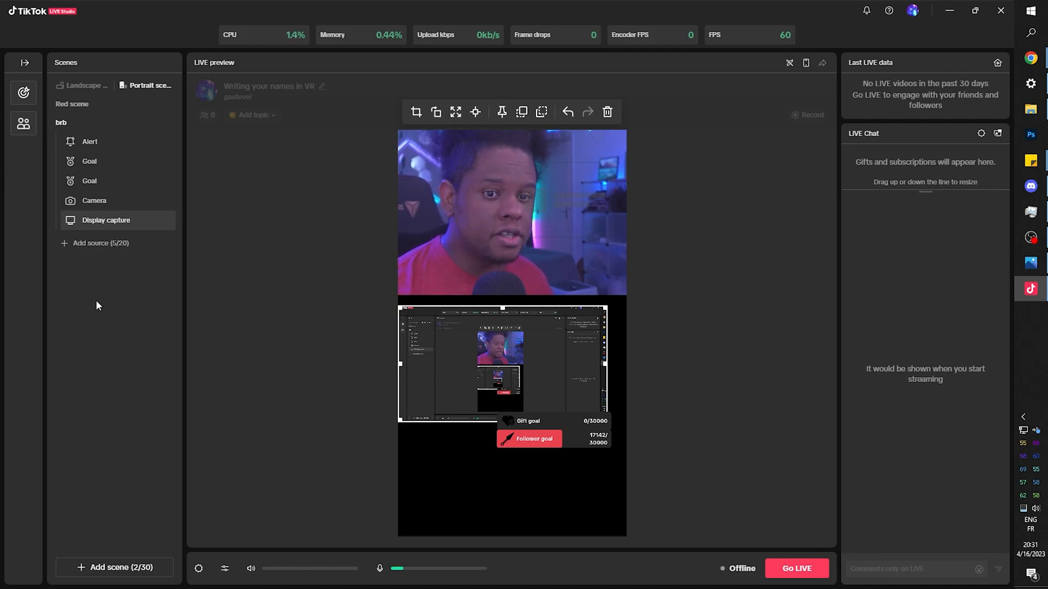
click(101, 242)
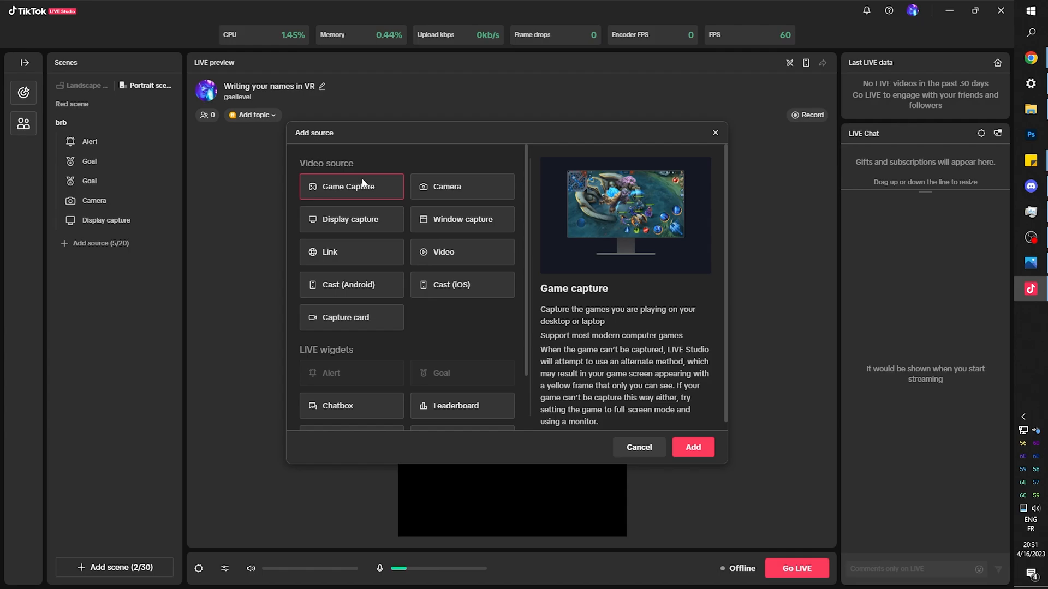
scroll(down, 3)
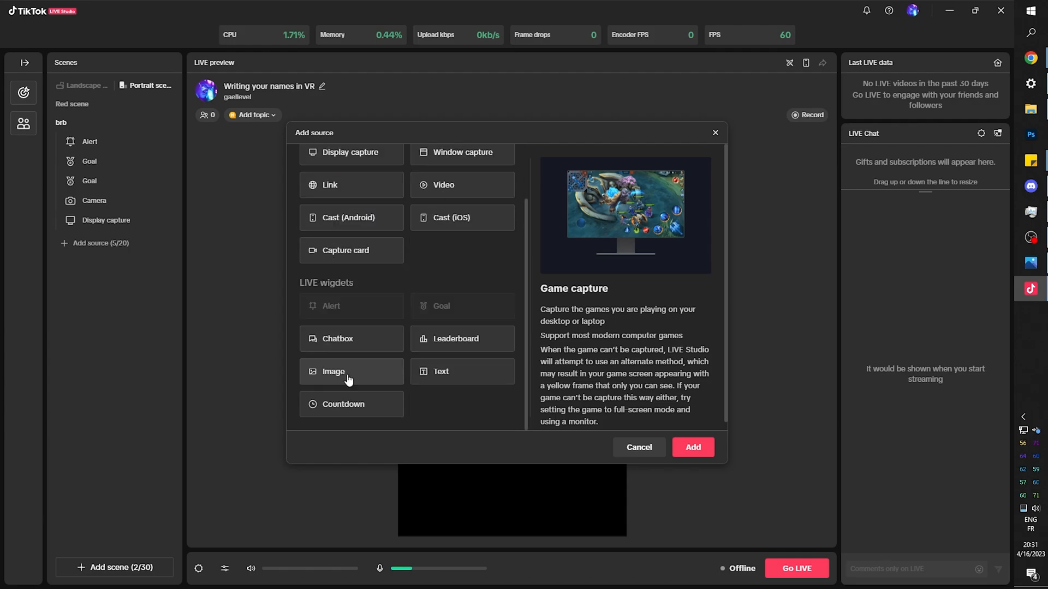
click(351, 371)
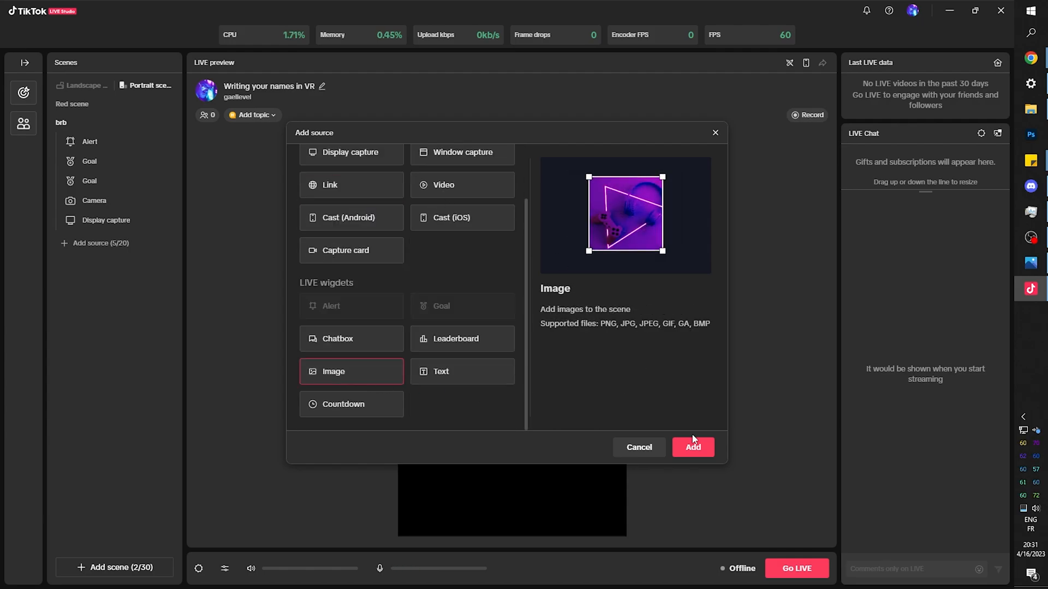
click(693, 447)
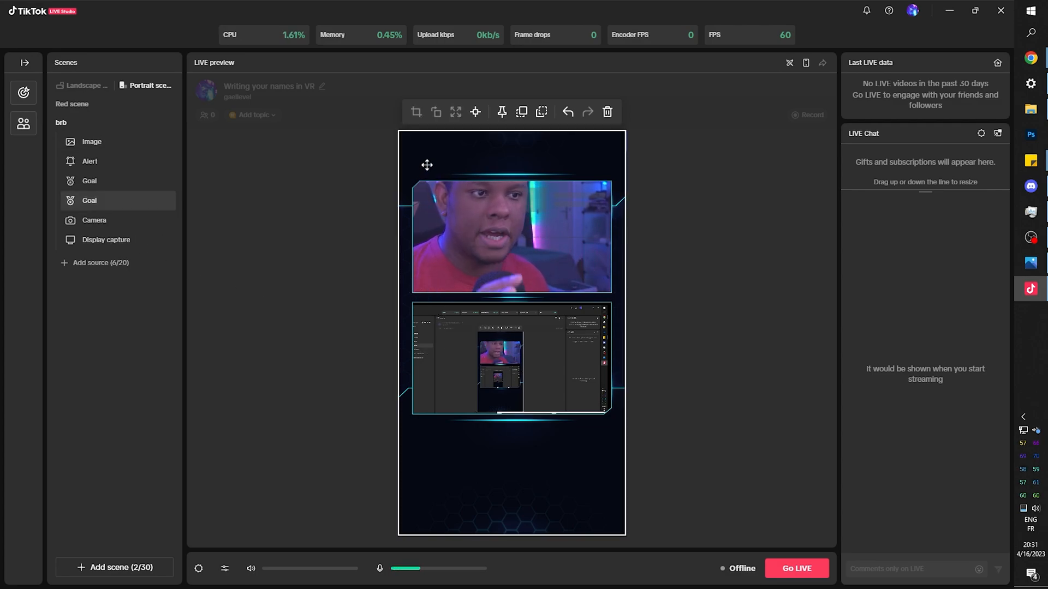
Select the overlay image, then resize the camera and display capture to fit its frames.
click(92, 141)
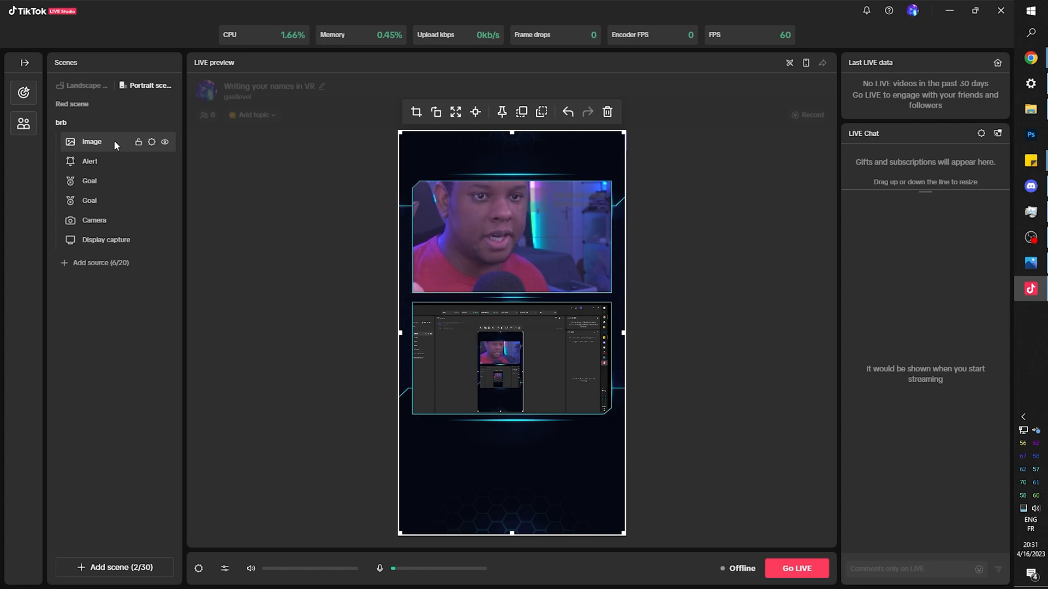
click(94, 220)
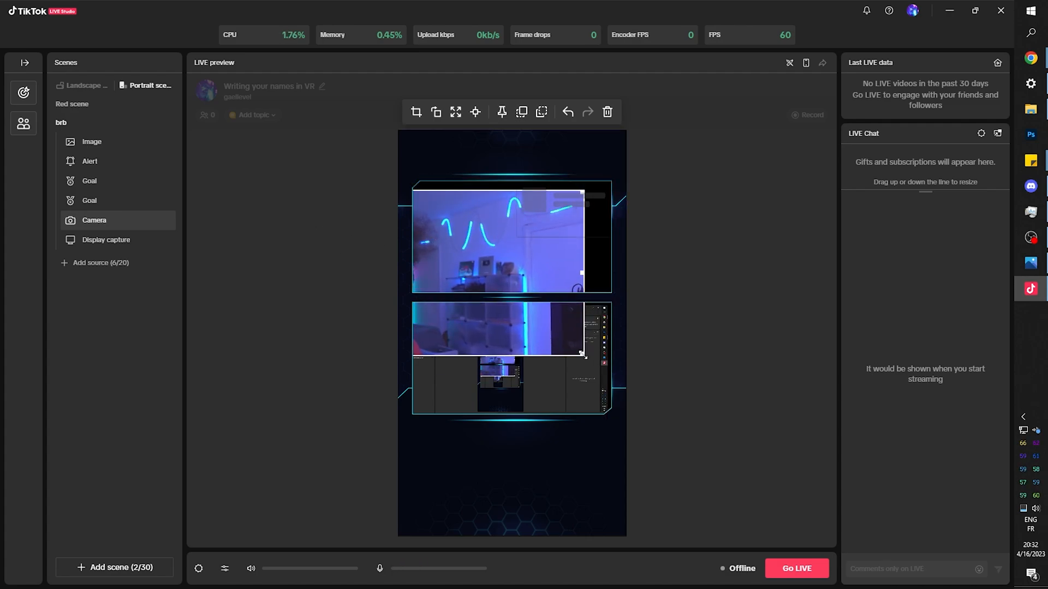
click(105, 239)
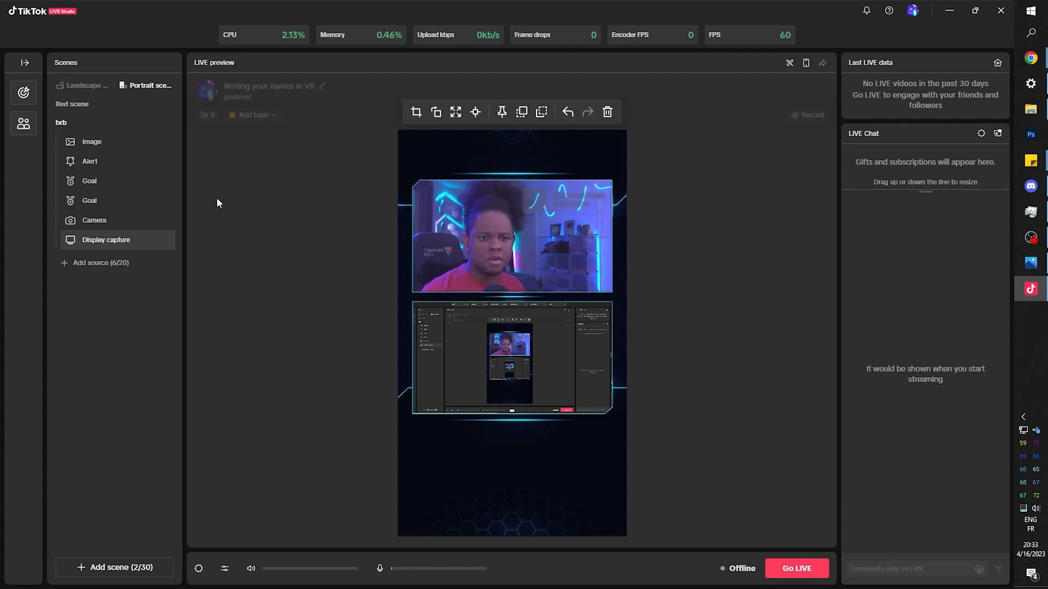
mouse_move(89, 161)
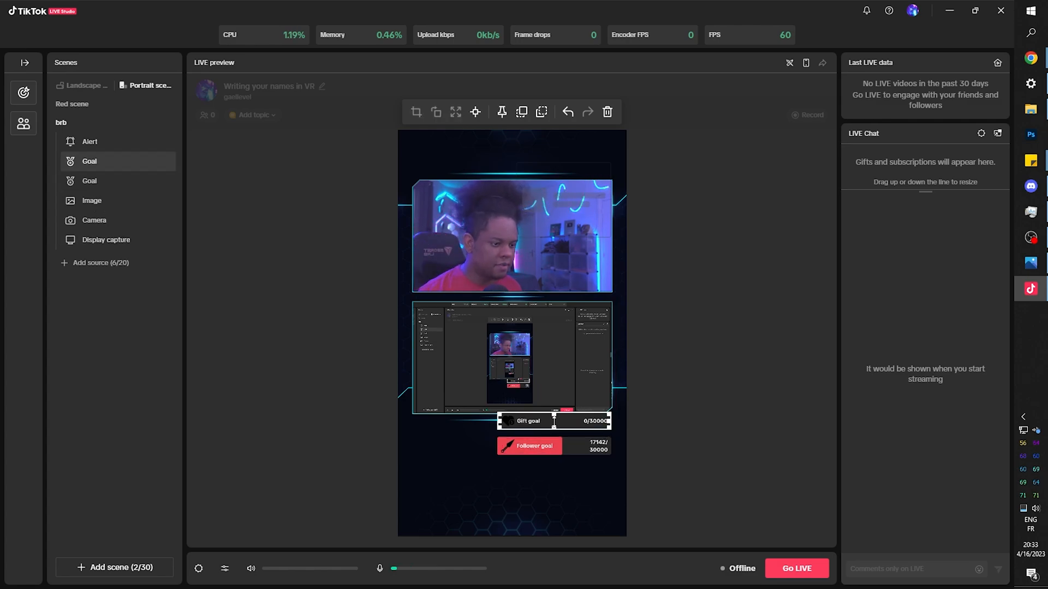
Deselect in the preview to view the goal widgets layered above the overlay image.
click(448, 473)
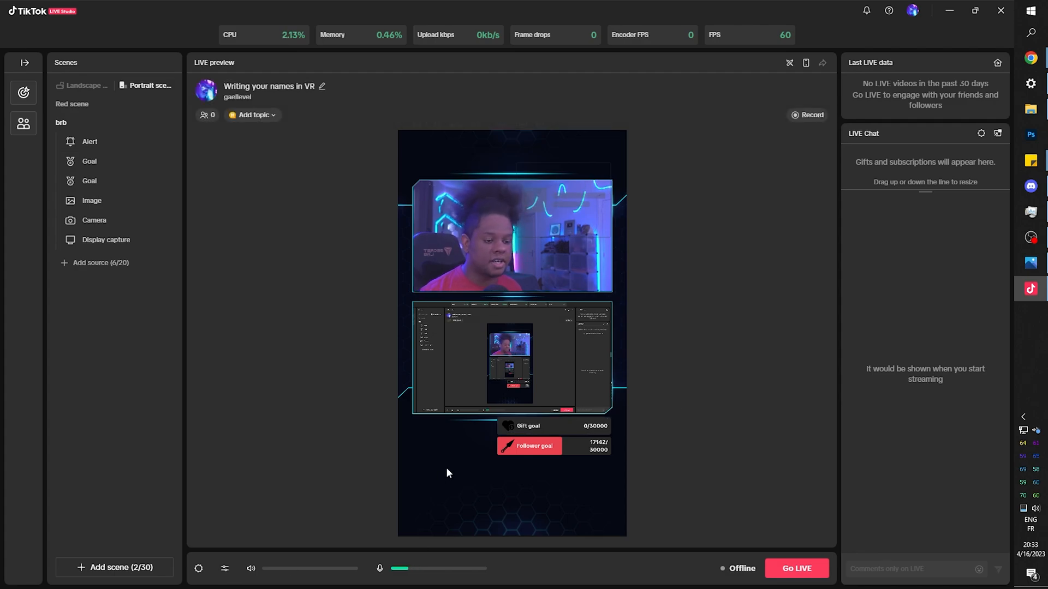